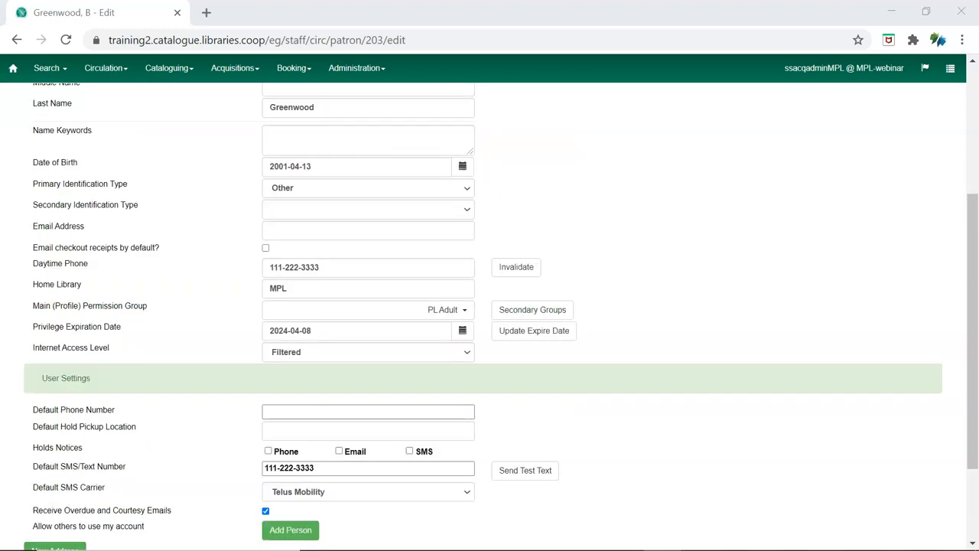
left_click(368, 229)
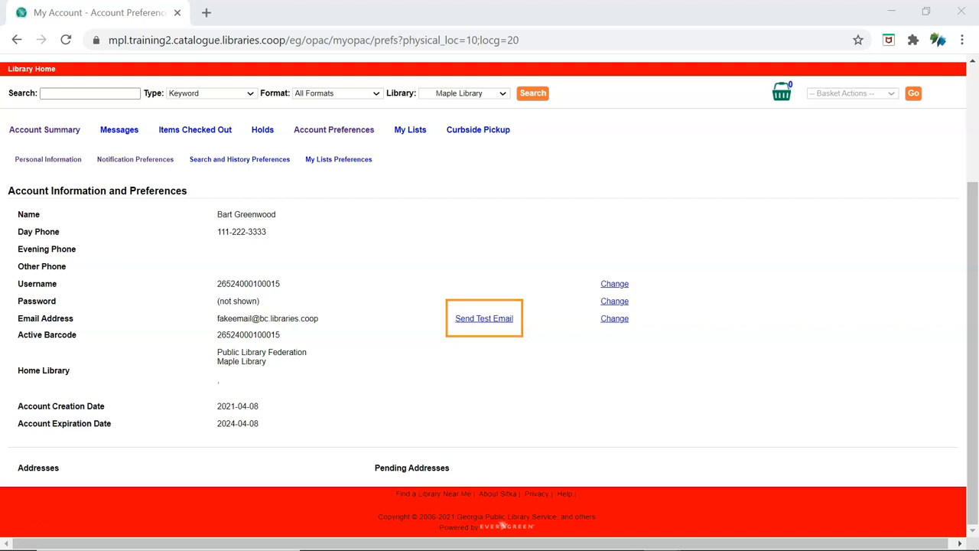
left_click(135, 159)
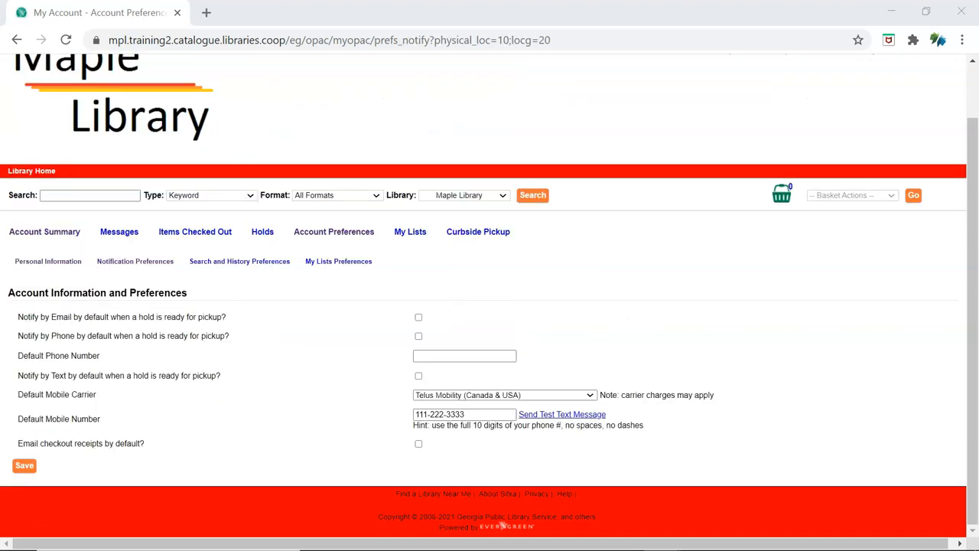